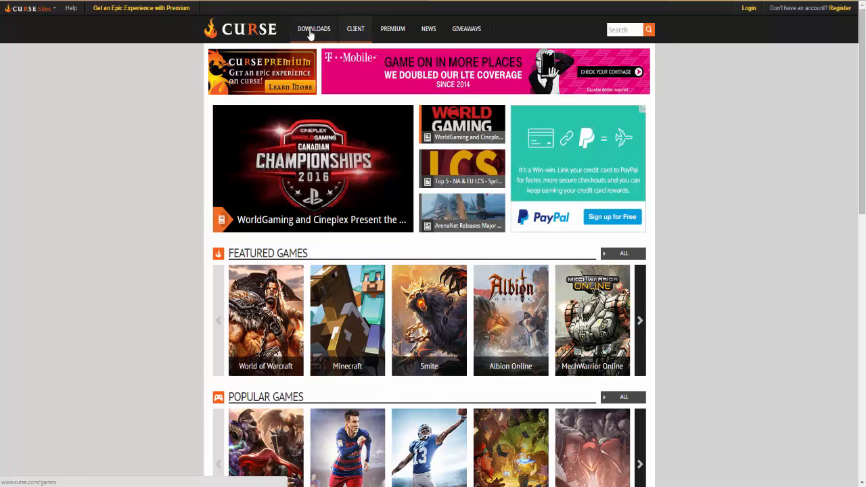
Step: Reach the Games listing from the Downloads section and look through the supported games
left_click(314, 29)
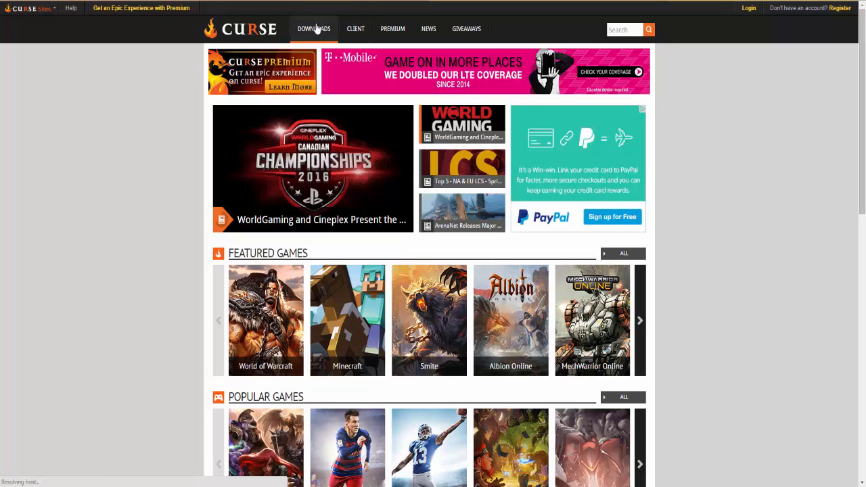
left_click(314, 29)
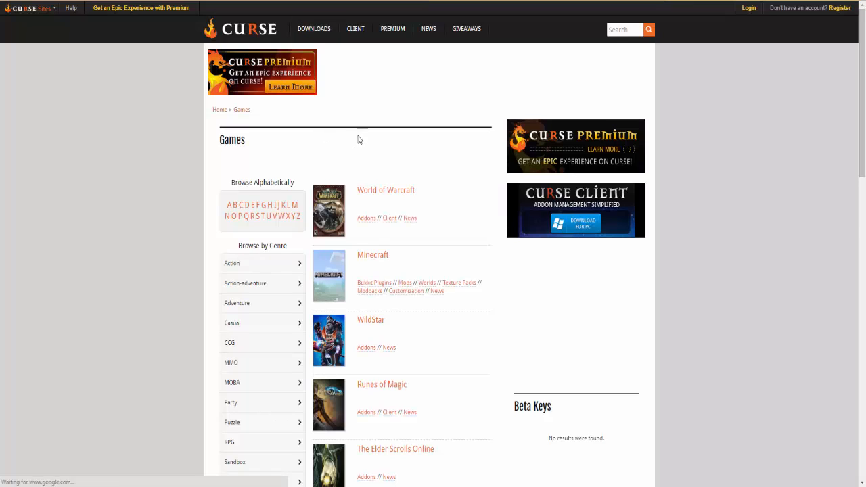
scroll("down", 3)
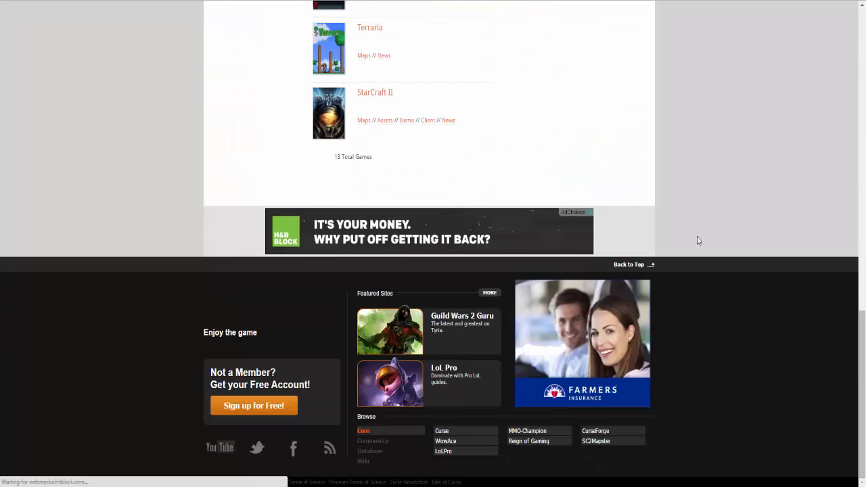
scroll("up", 3)
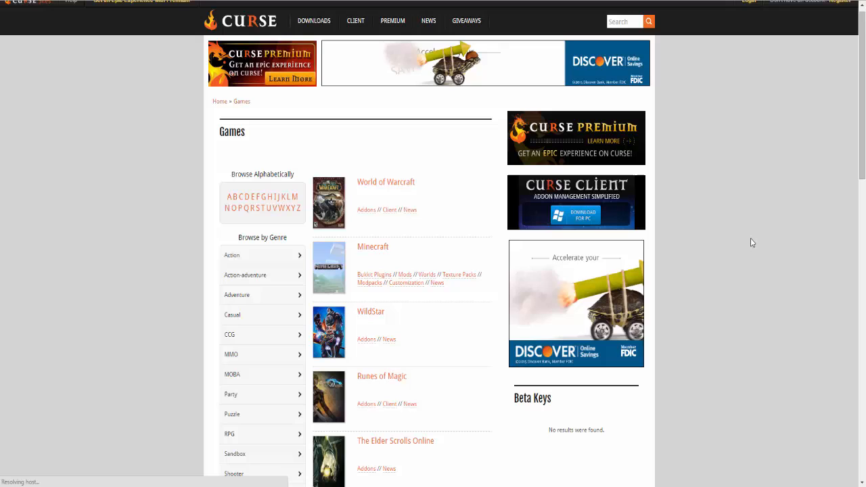
scroll("down", 3)
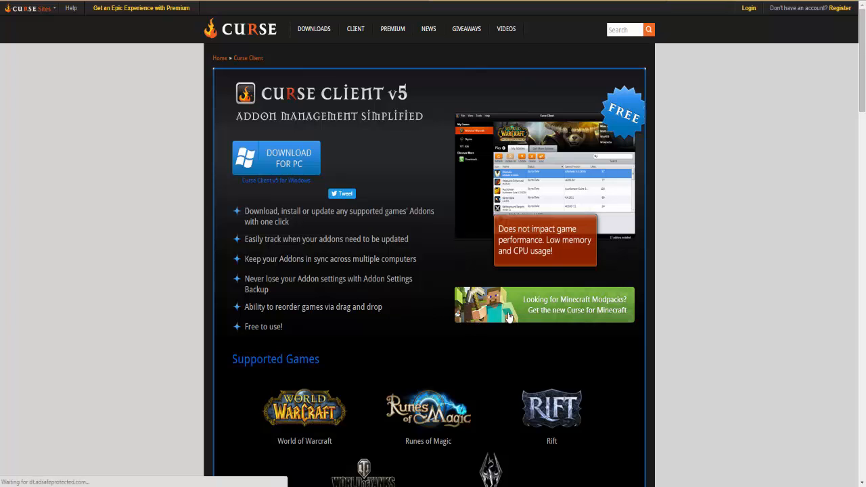
mouse_move(575, 313)
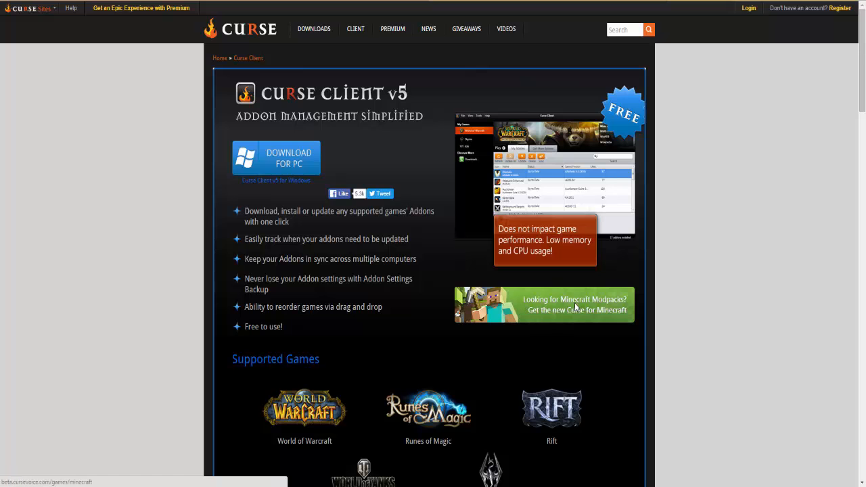
mouse_move(557, 308)
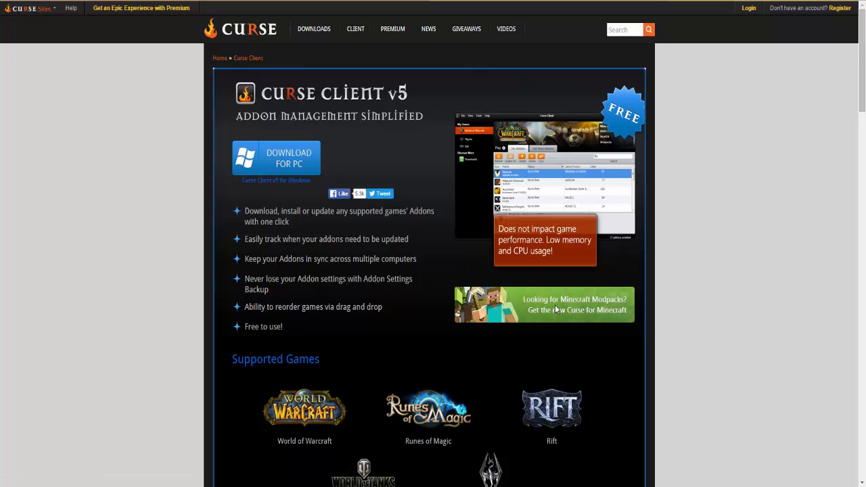
Step: Follow the 'Looking for Minecraft Modpacks?' banner to get Curse for Minecraft
left_click(544, 304)
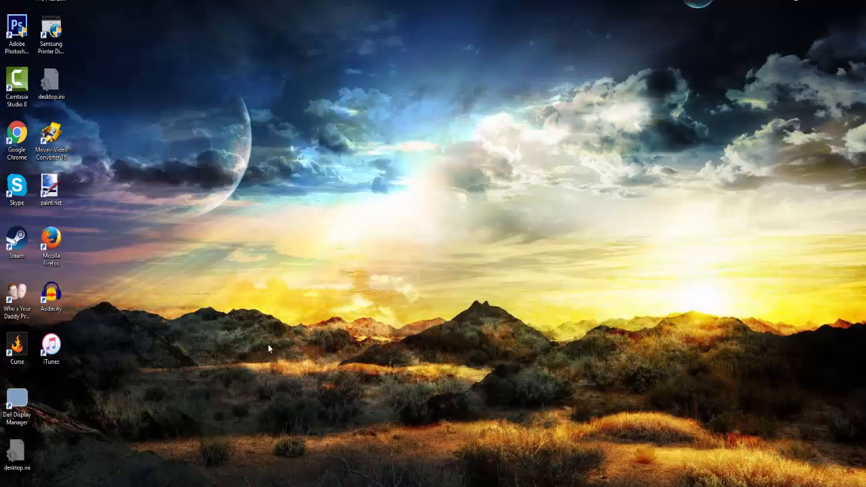
Step: Launch the Curse Client from its desktop shortcut
left_click(52, 347)
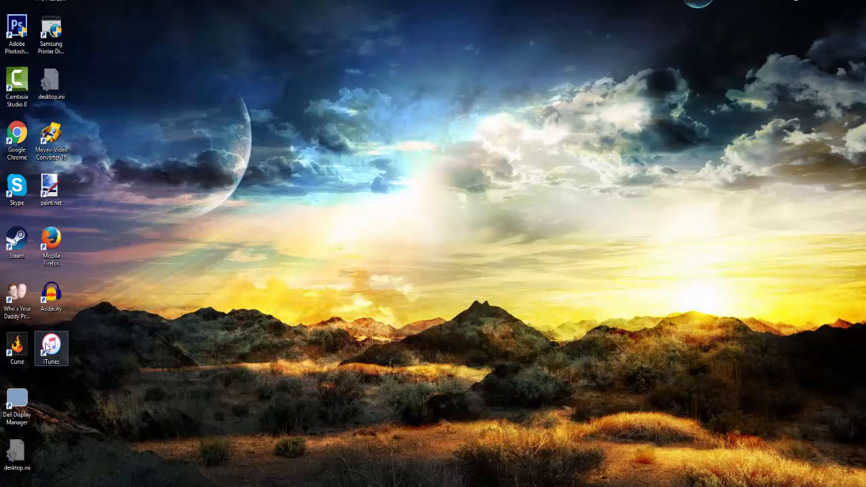
mouse_move(16, 345)
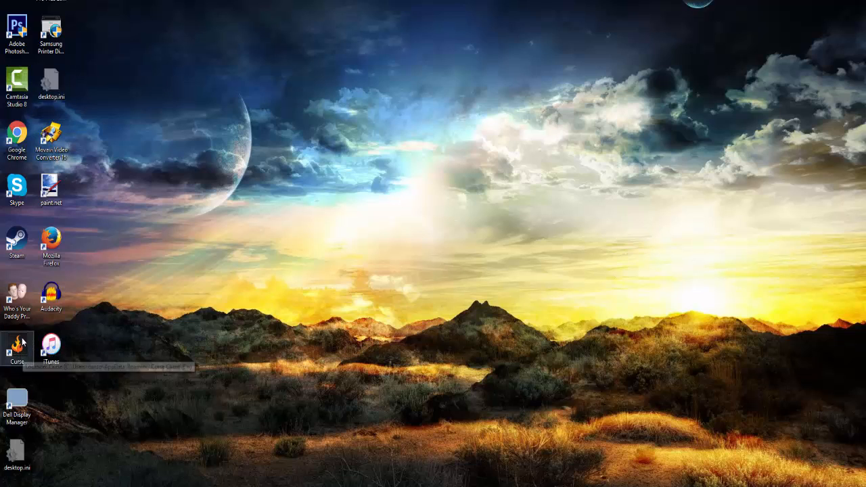
mouse_move(357, 268)
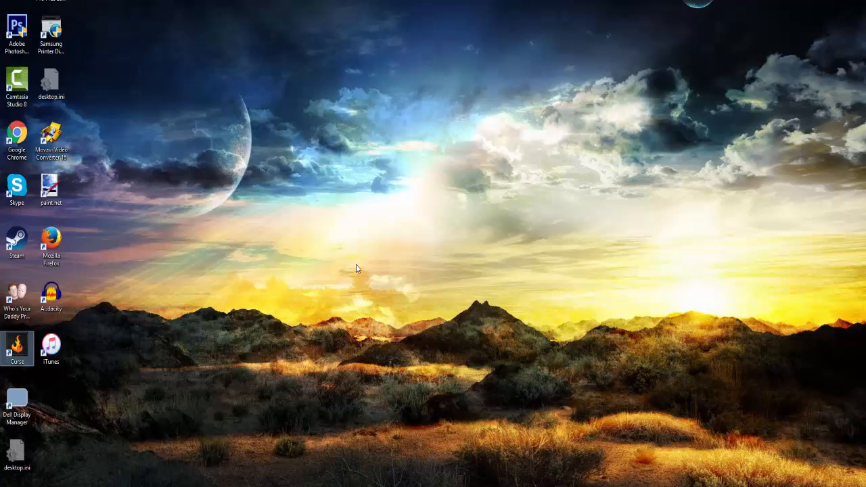
double_click(16, 347)
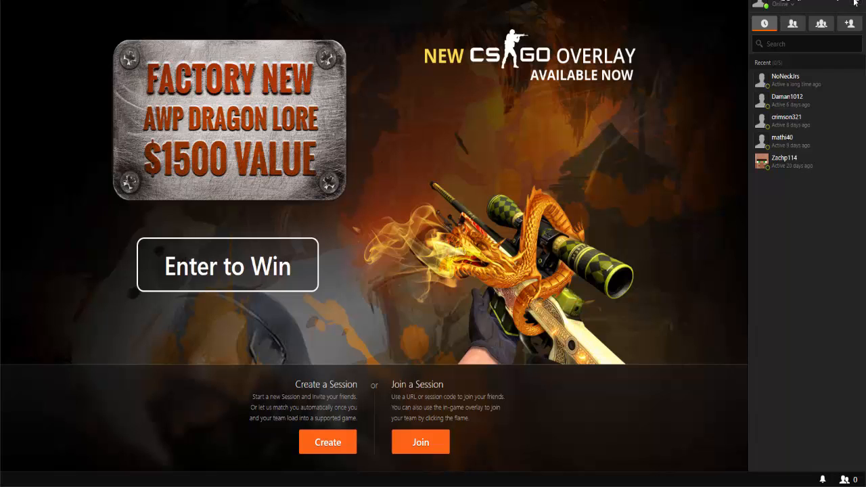
mouse_move(419, 21)
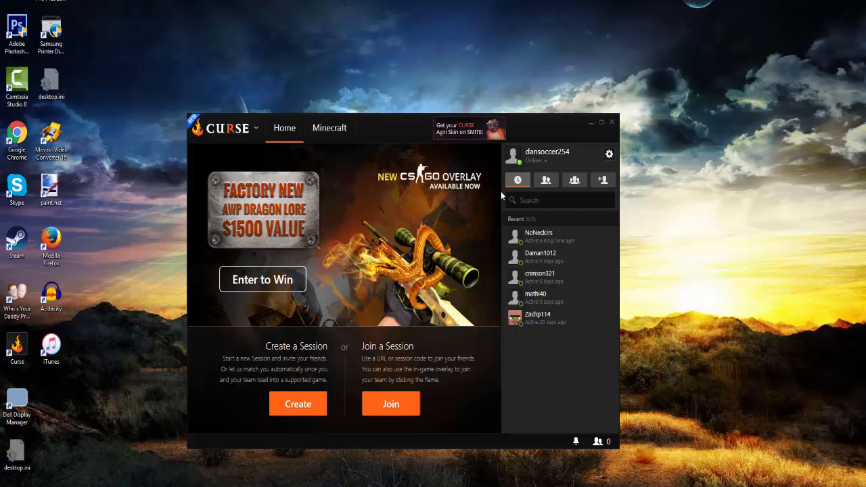
mouse_move(401, 161)
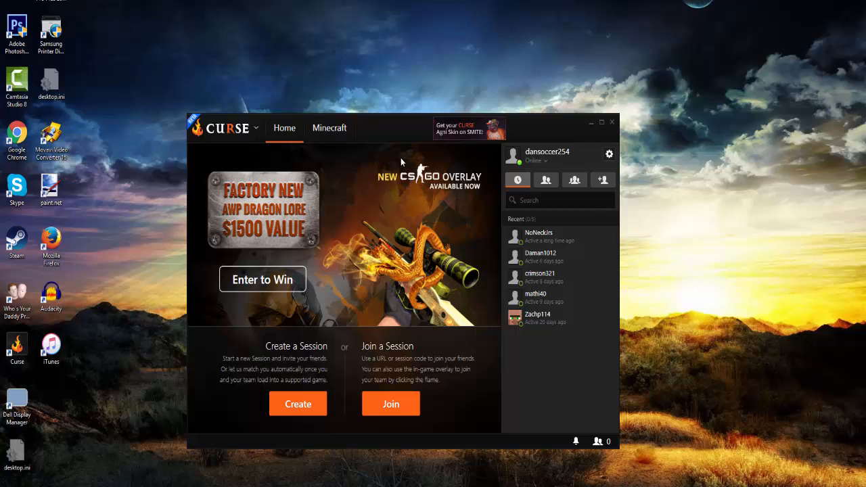
mouse_move(387, 138)
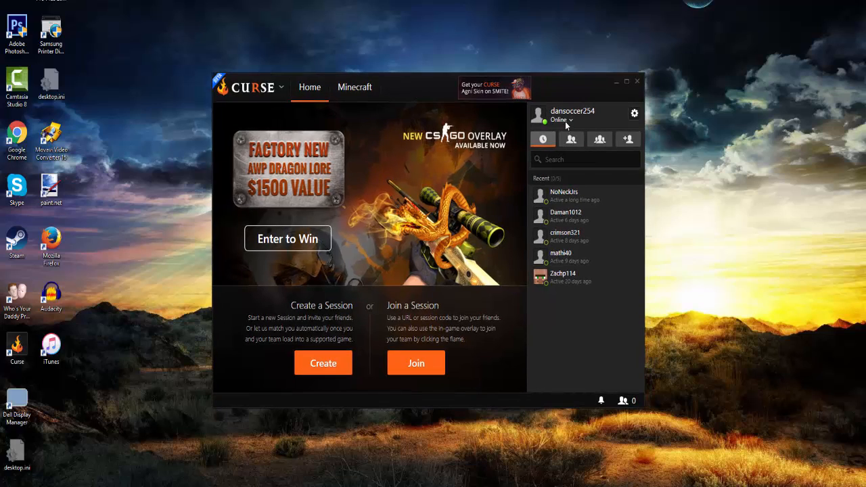
mouse_move(527, 120)
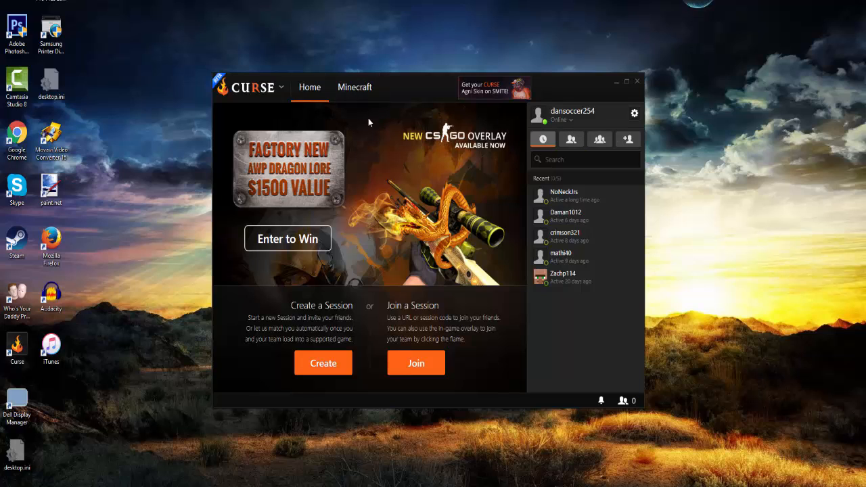
Step: Switch the Curse Client to its Minecraft modpacks section
left_click(354, 87)
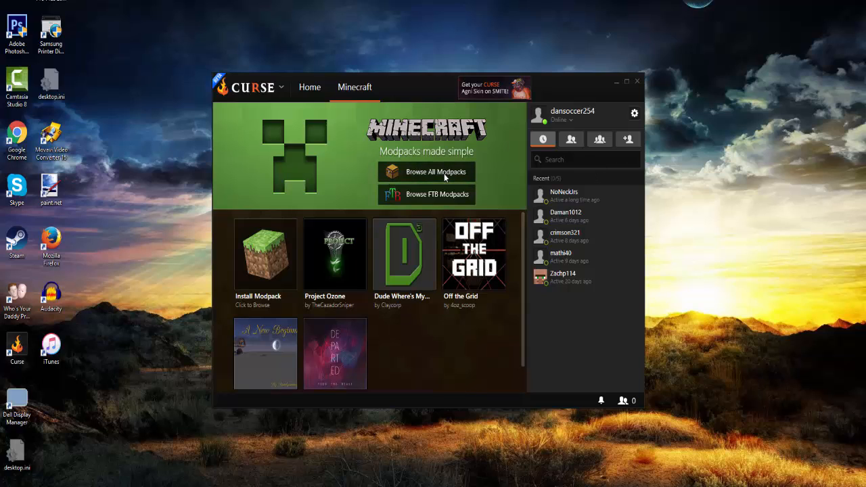
Step: Search the full modpack list for 'du' to find Dude Where's My Blocks?, then return to the Minecraft overview
left_click(436, 170)
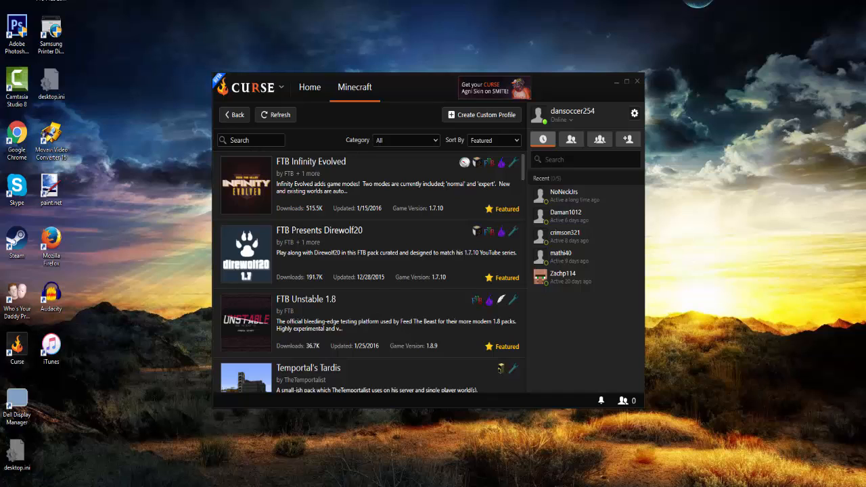
type("d")
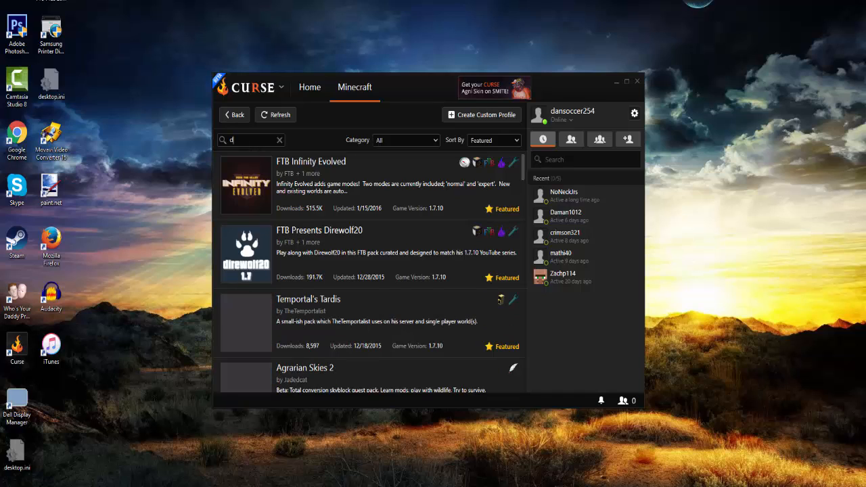
type("u")
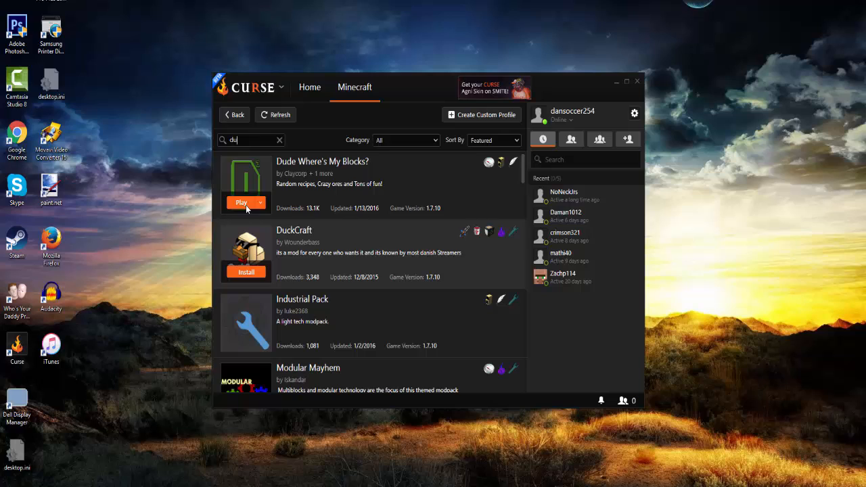
mouse_move(244, 218)
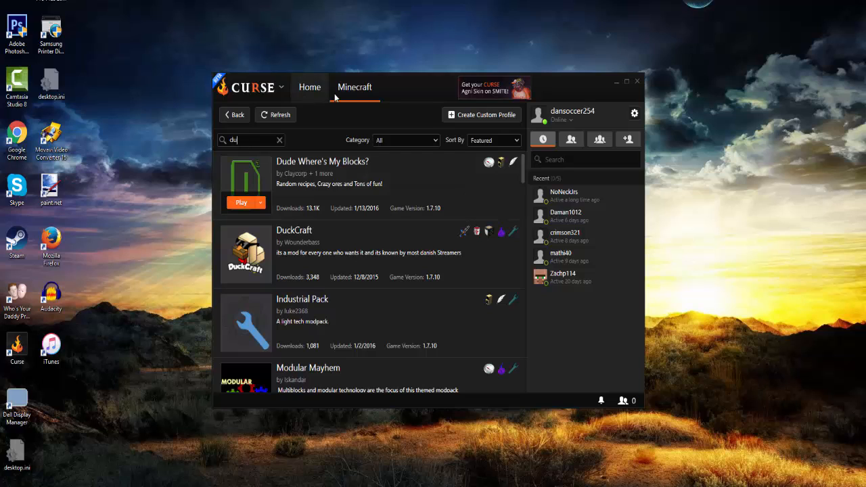
left_click(355, 87)
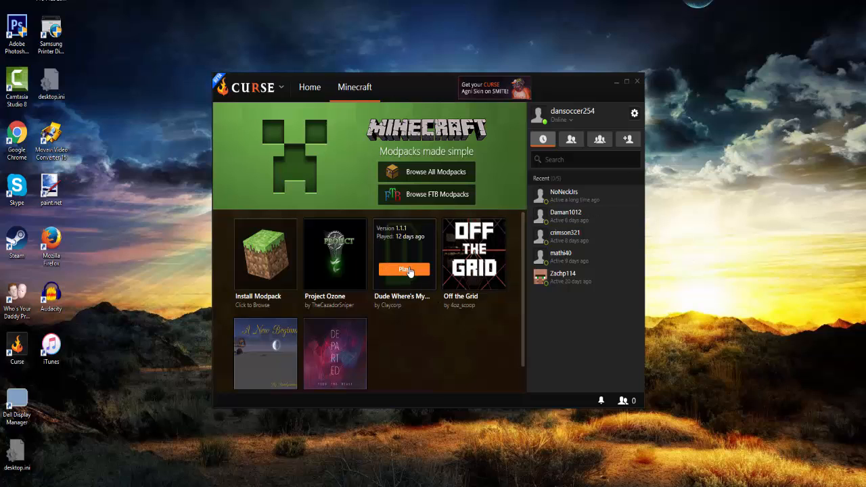
mouse_move(423, 271)
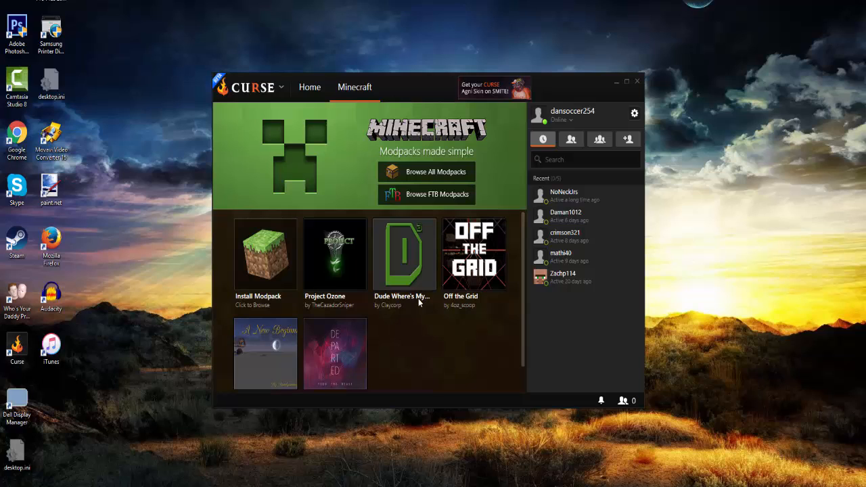
mouse_move(641, 406)
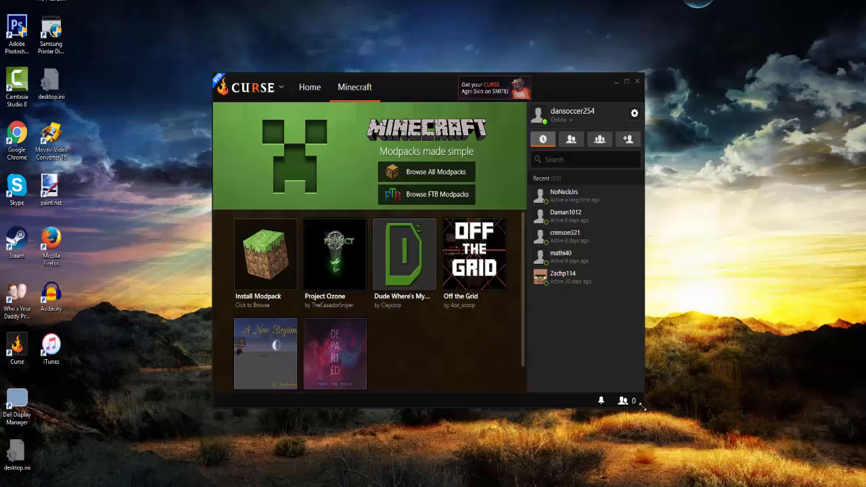
mouse_move(588, 303)
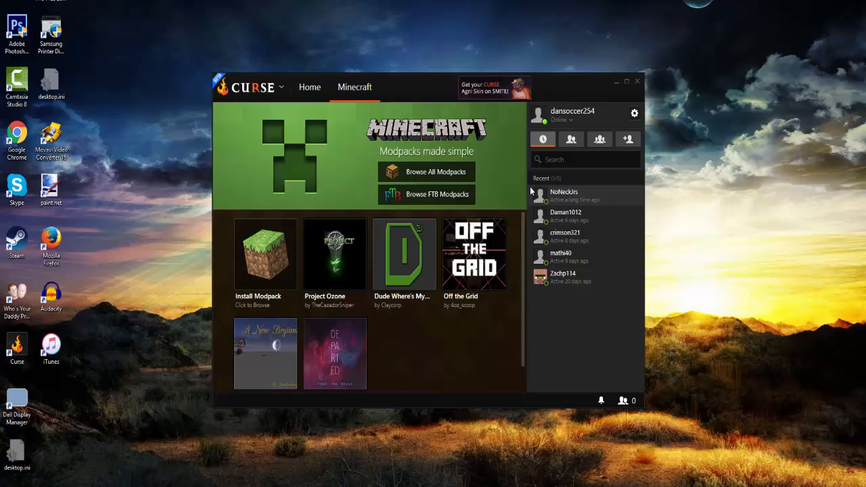
mouse_move(585, 206)
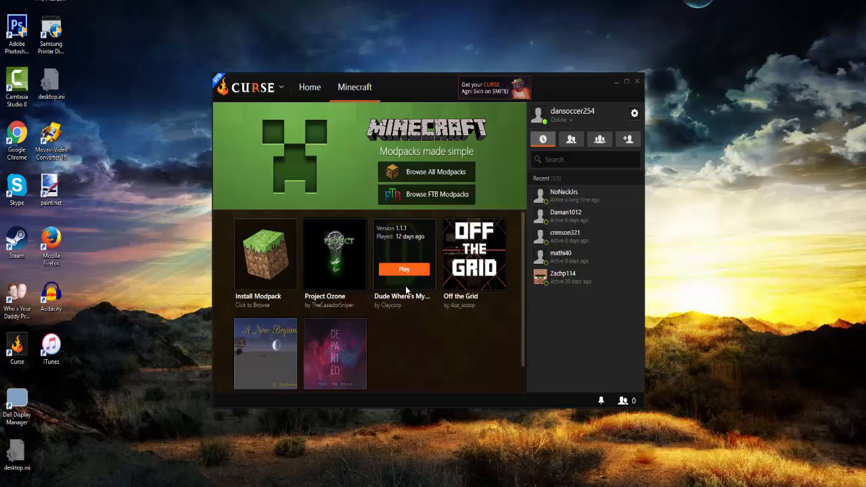
Step: Play the Dude Where's My Blocks? modpack from its tile
left_click(403, 270)
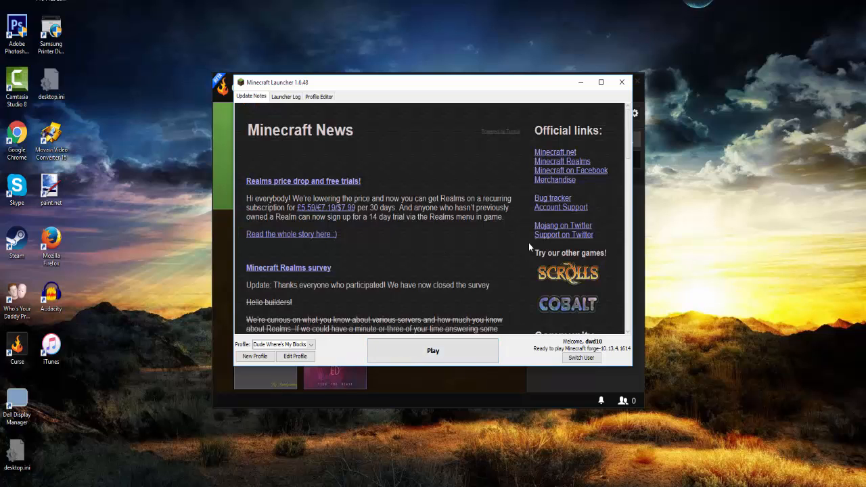
mouse_move(309, 295)
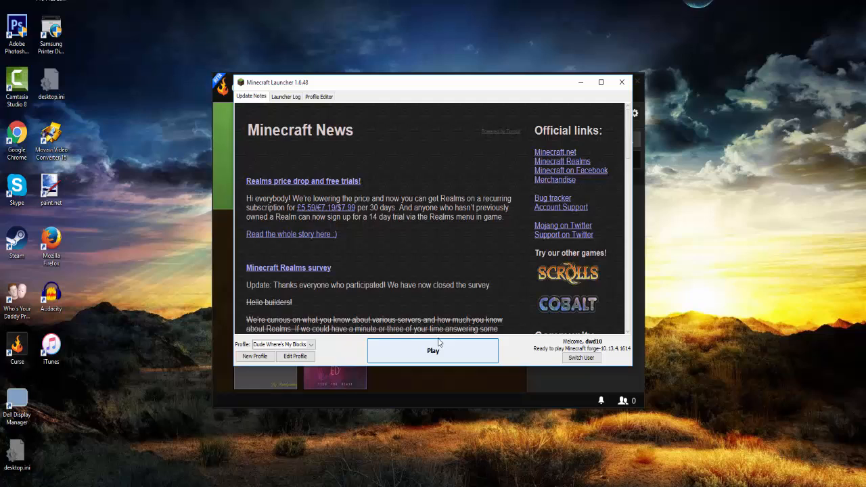
mouse_move(436, 352)
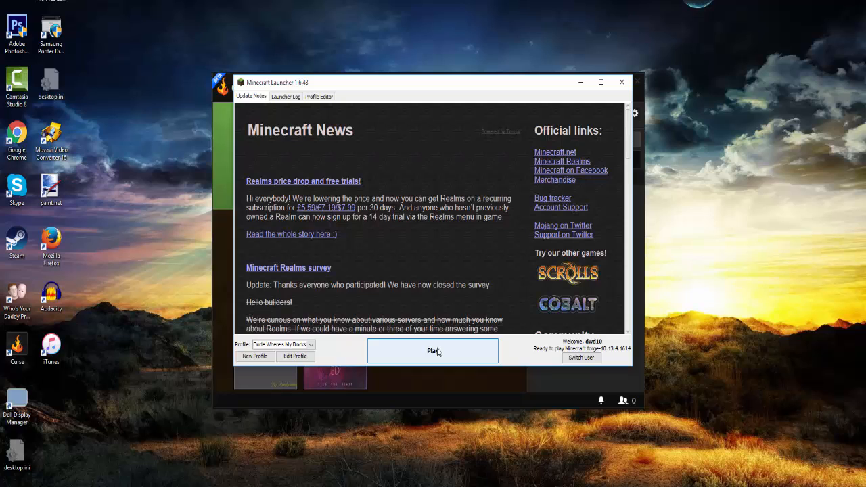
Step: Start Minecraft with the Dude Where's My Blocks profile from the launcher
left_click(434, 350)
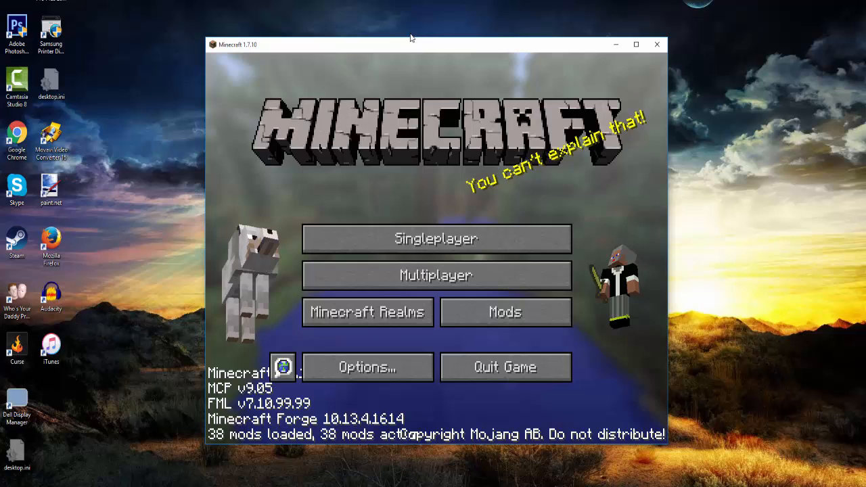
mouse_move(435, 238)
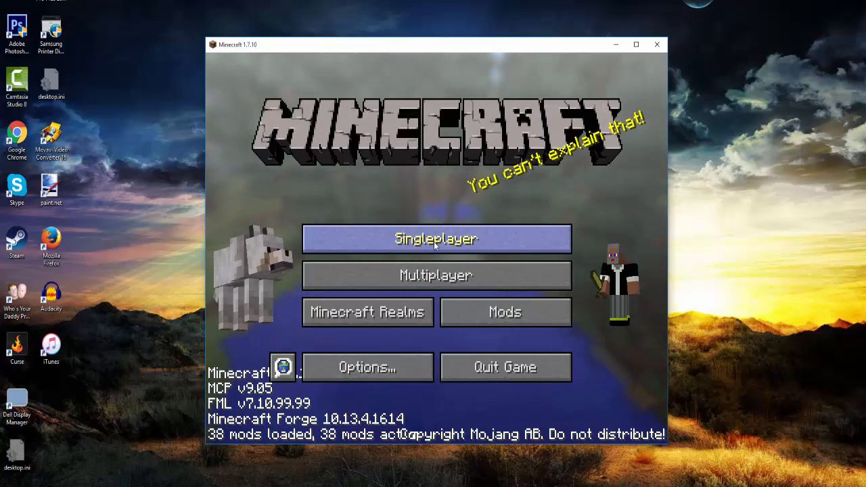
Step: Go to Singleplayer to list the saved worlds
left_click(436, 239)
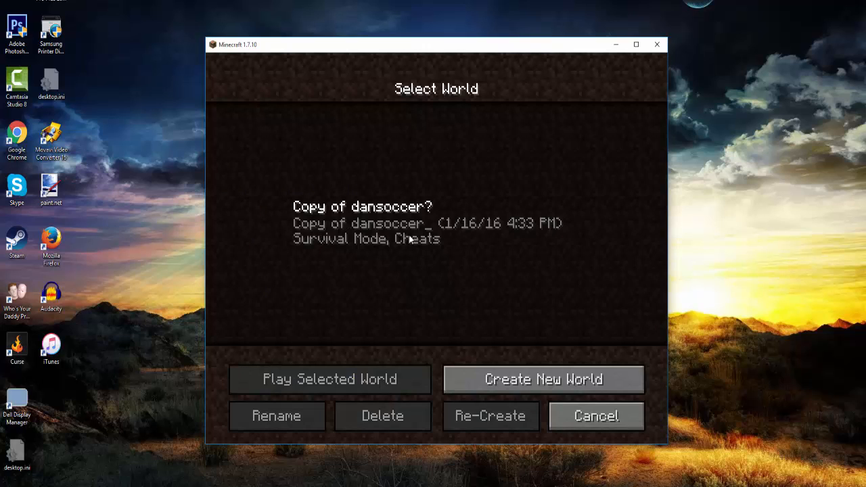
Step: Enter the saved 'Copy of dansoccer?' survival world
left_click(330, 379)
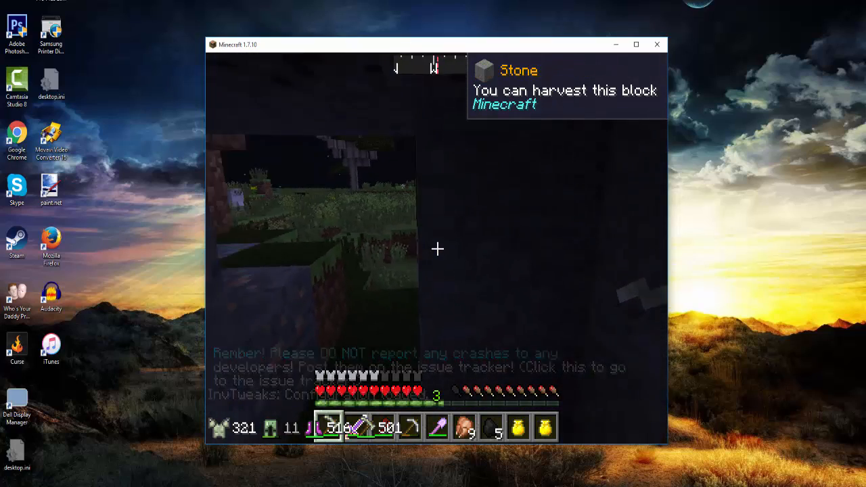
Step: Check the modded inventory, return to the world, then pause to the game menu
key("e")
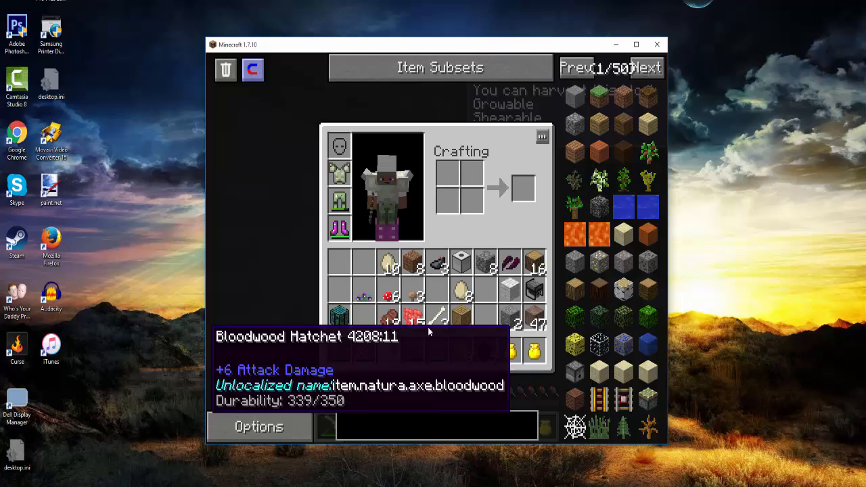
key("Escape")
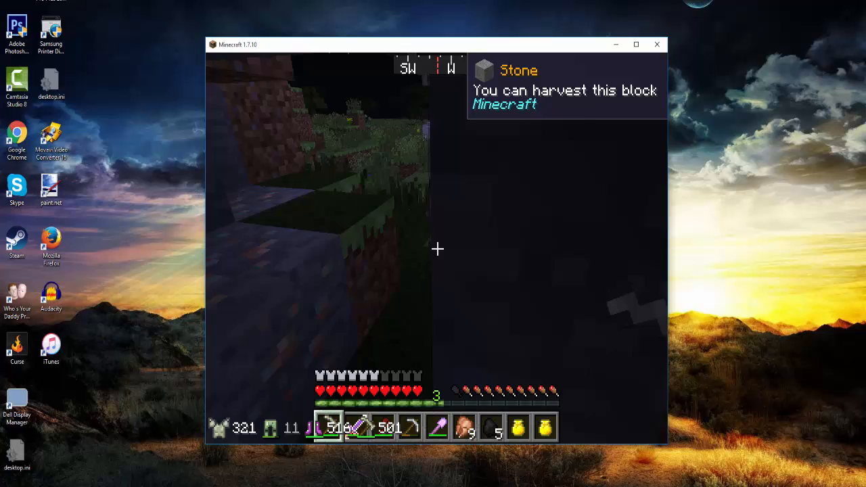
mouse_move(438, 249)
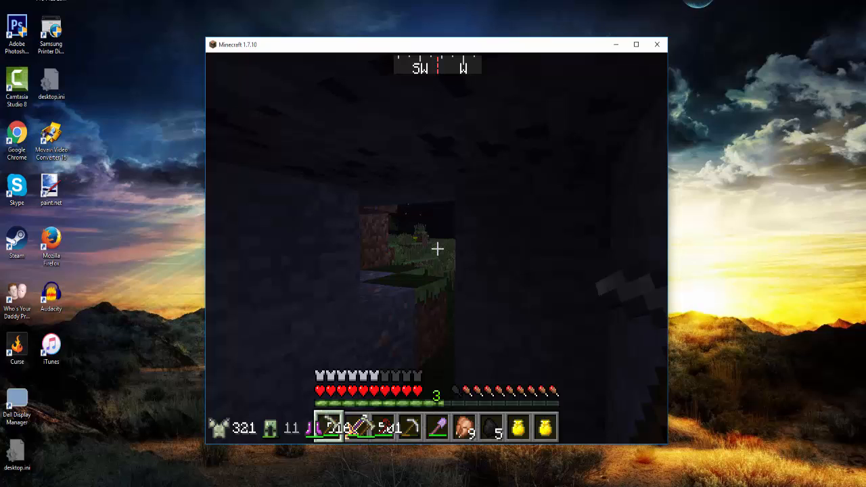
key("Escape")
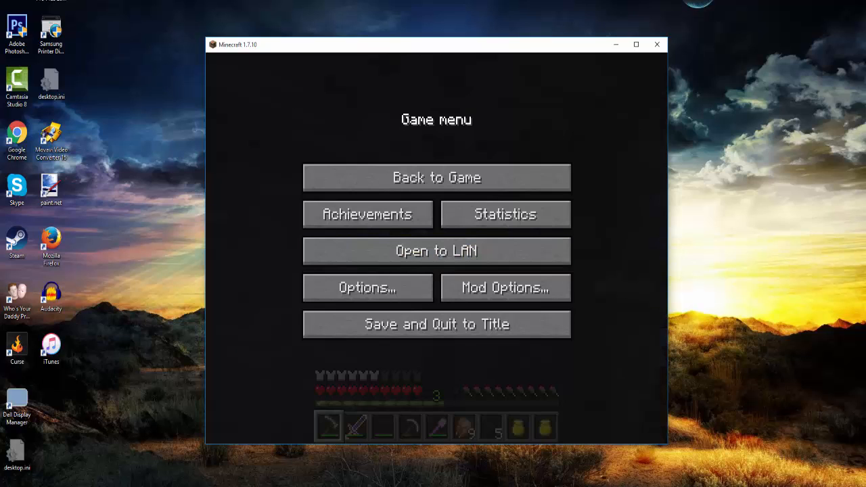